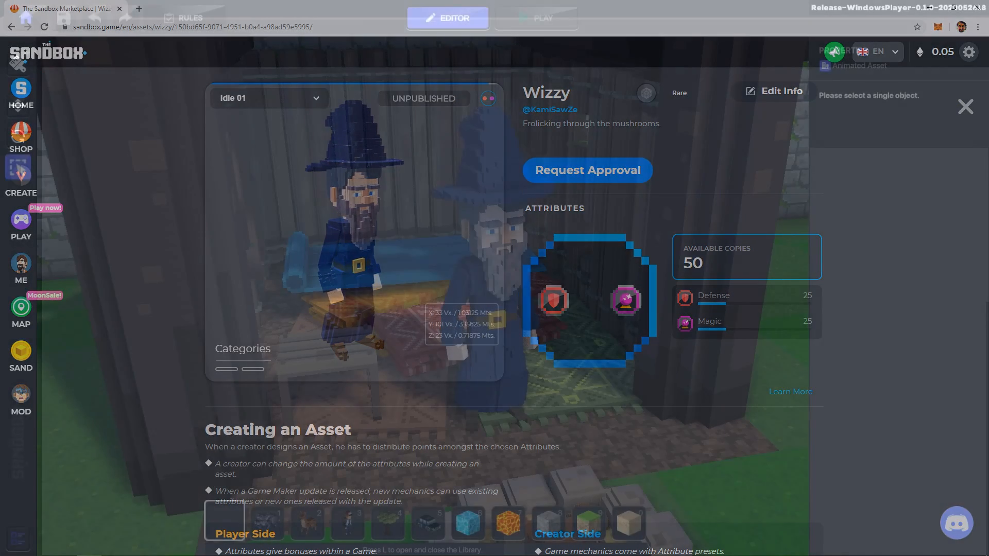
Step: Return to the sandbox.game Home overview page
click(965, 106)
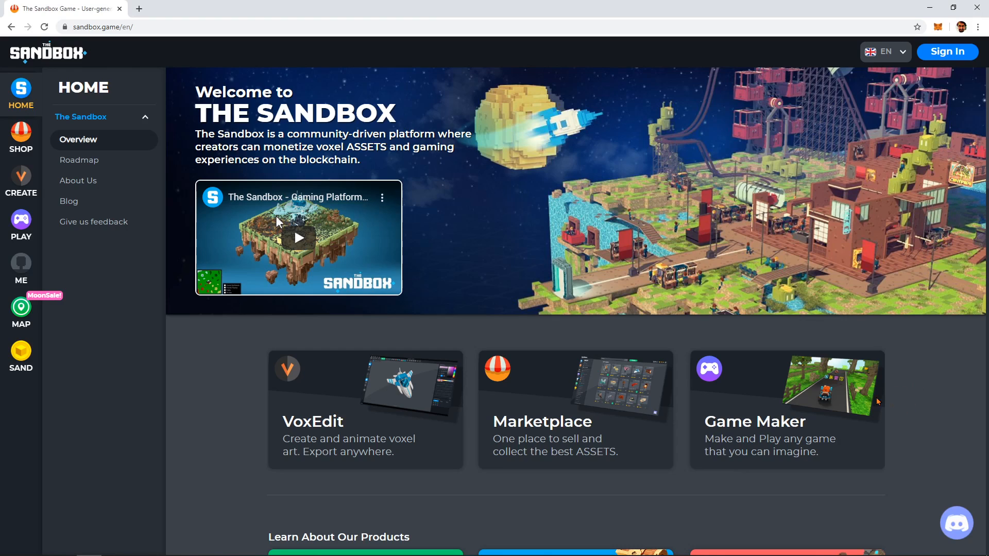
mouse_move(583, 369)
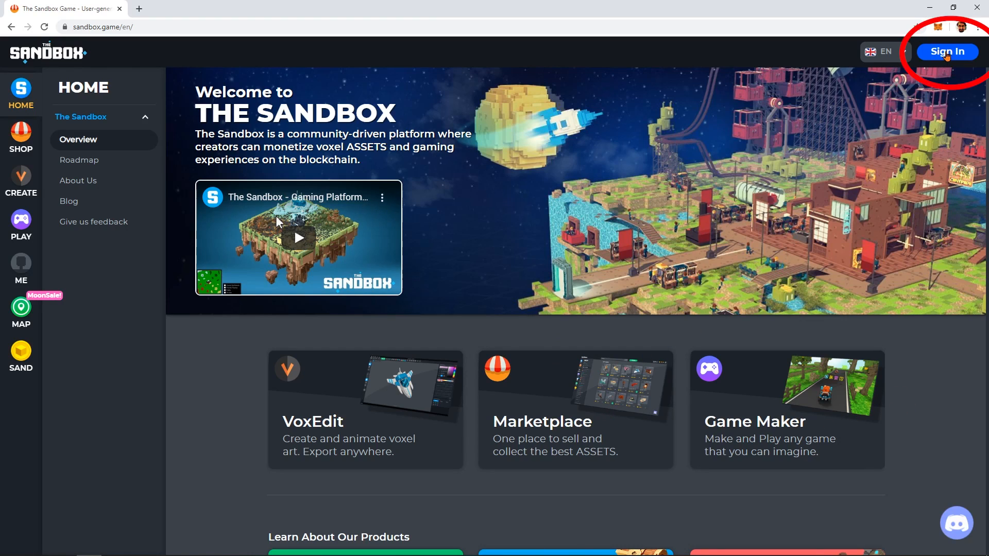
Step: Sign up via a new Bitski wallet, authorize it, submit email and nickname, and dismiss the MoonSale popup
click(946, 51)
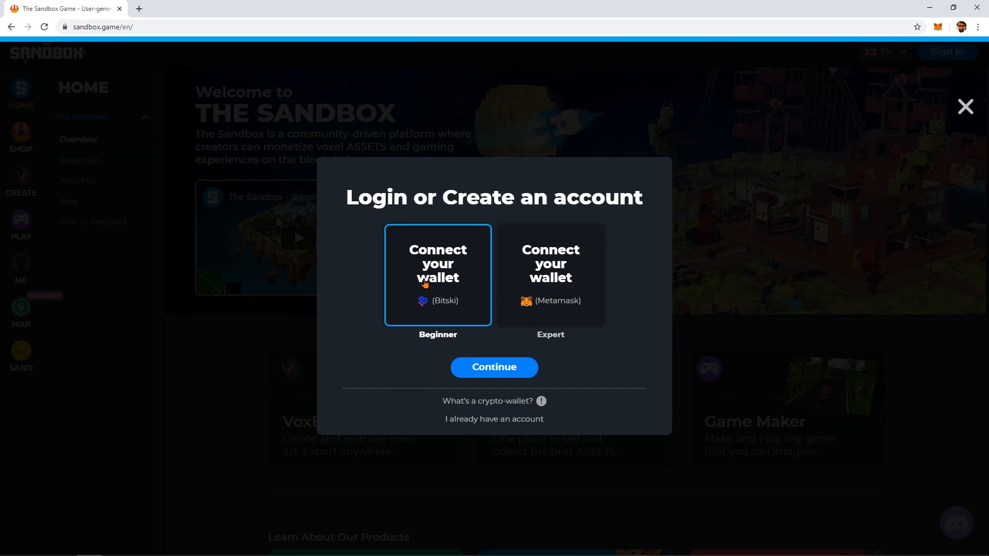
mouse_move(508, 372)
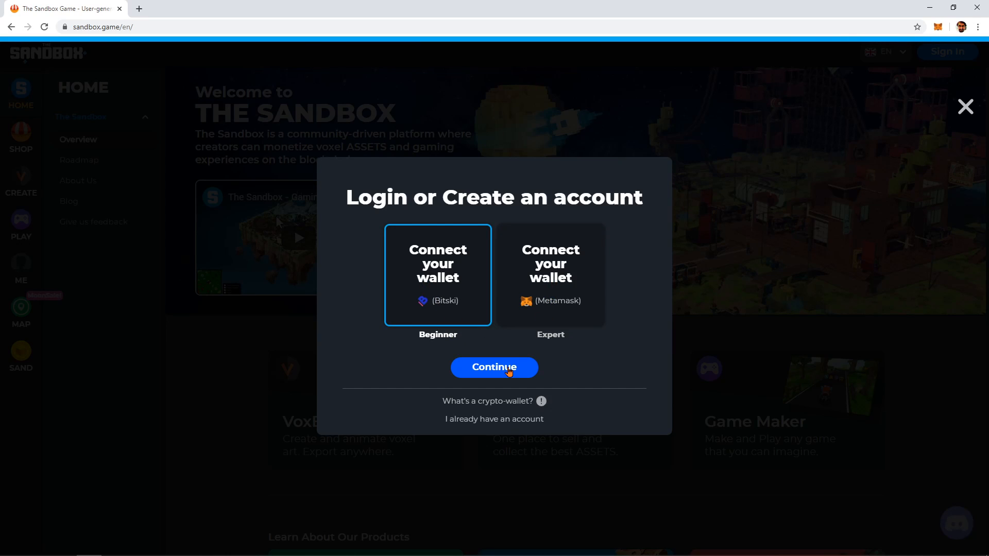
click(493, 367)
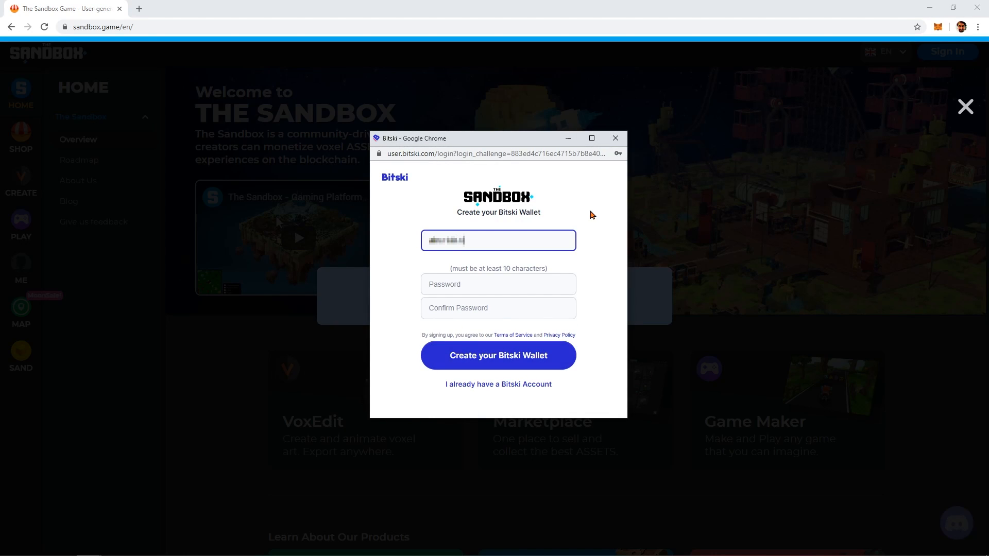
click(498, 356)
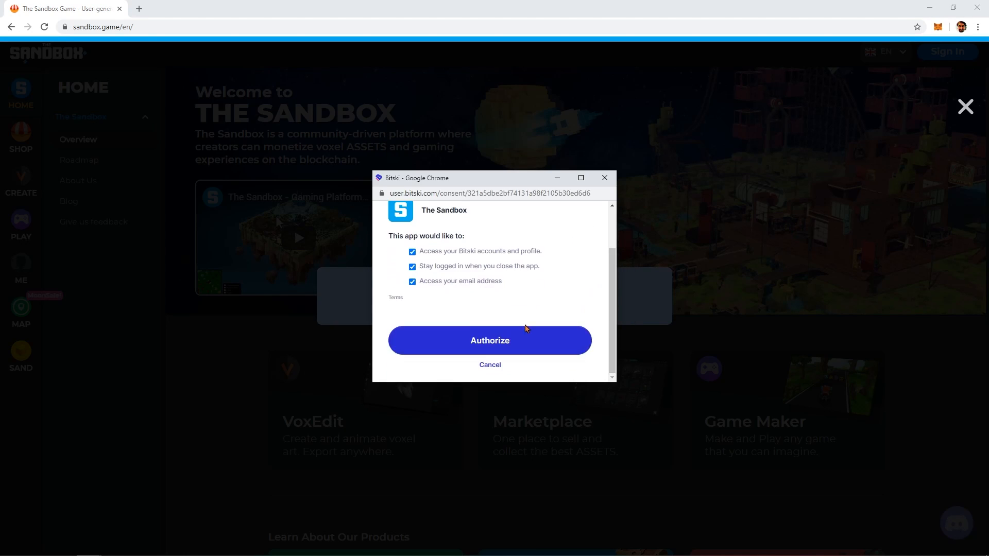
click(491, 340)
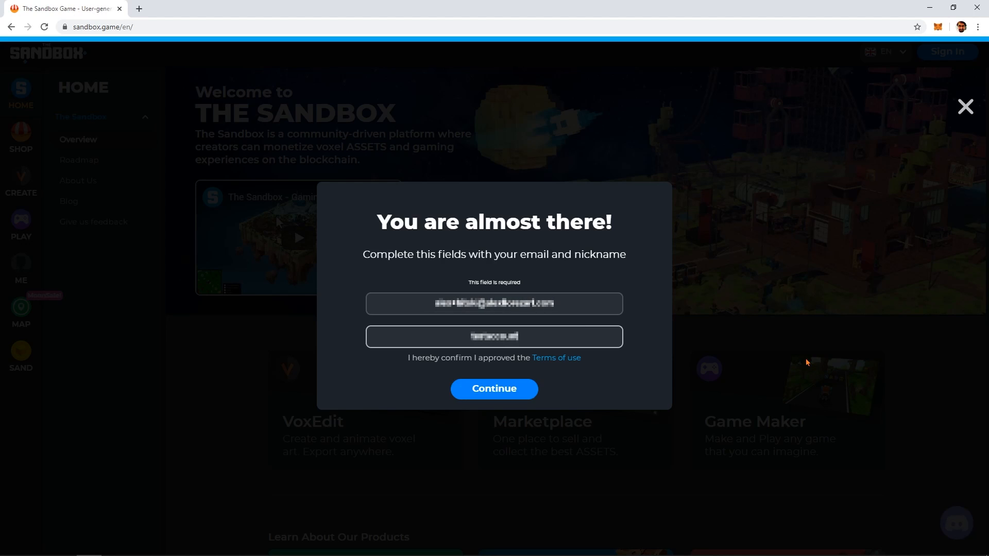
click(494, 388)
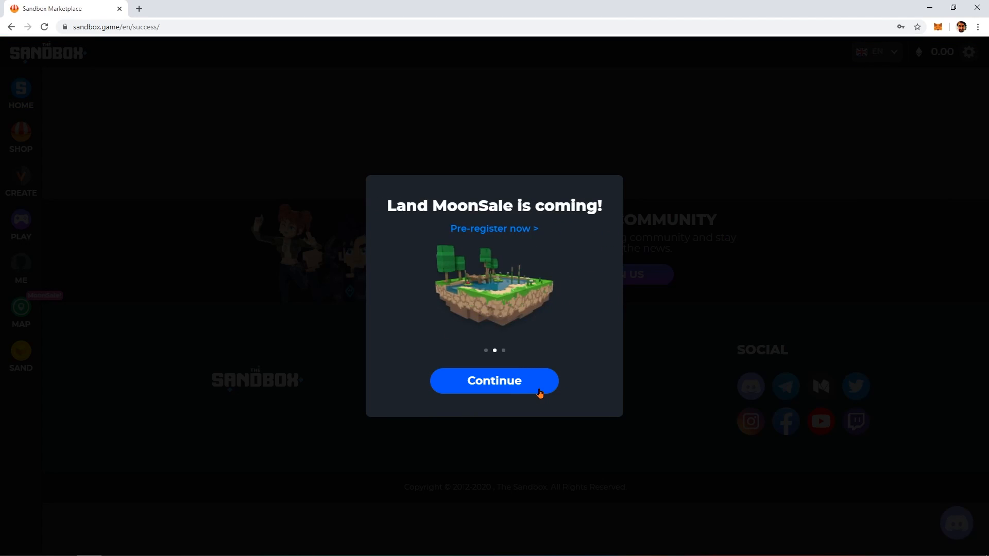
click(494, 381)
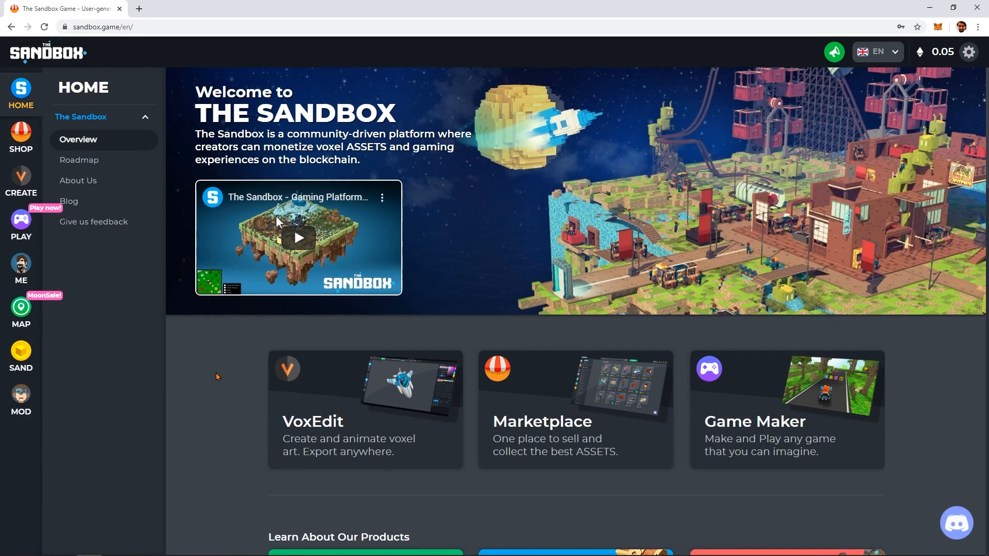
Step: Start the Windows Game Maker zip download from the Play page
click(20, 224)
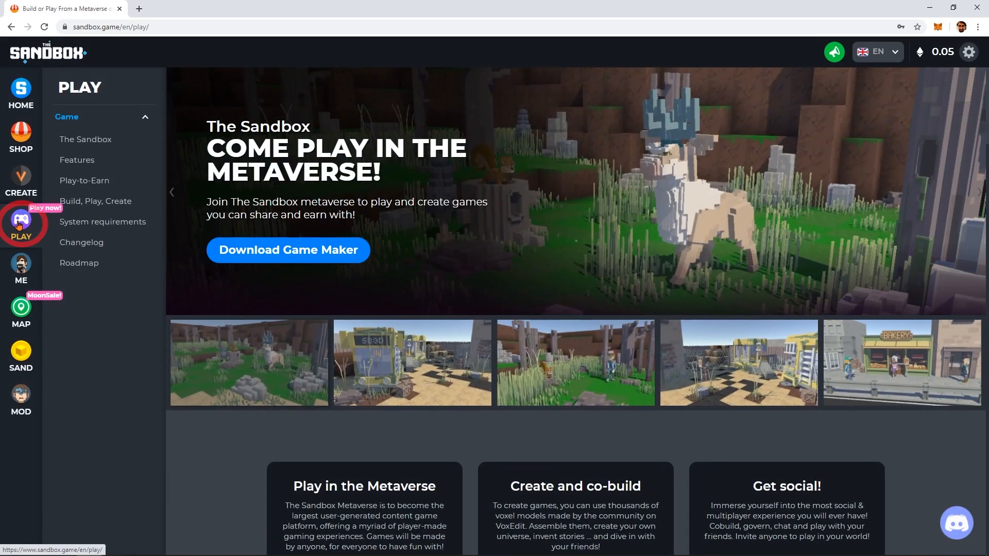
click(288, 249)
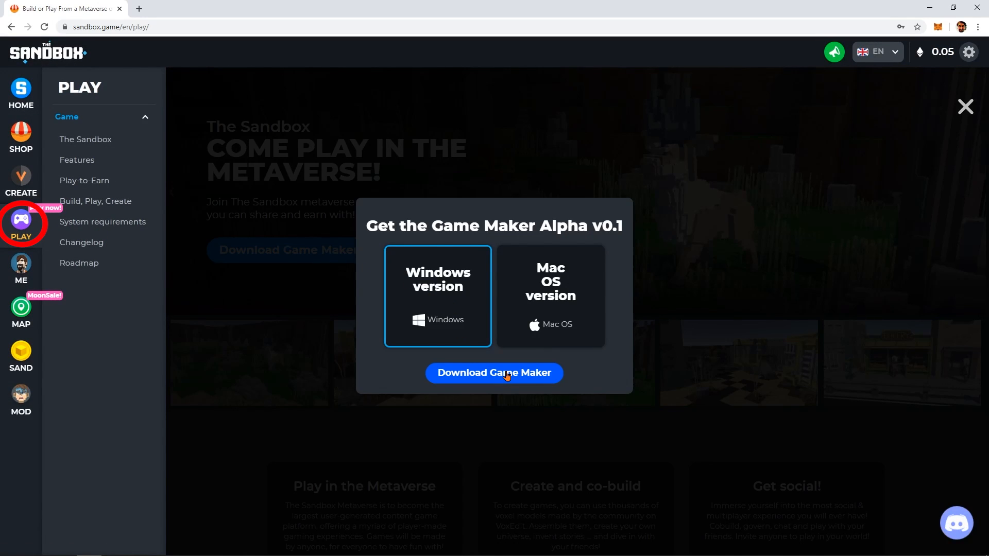
click(494, 373)
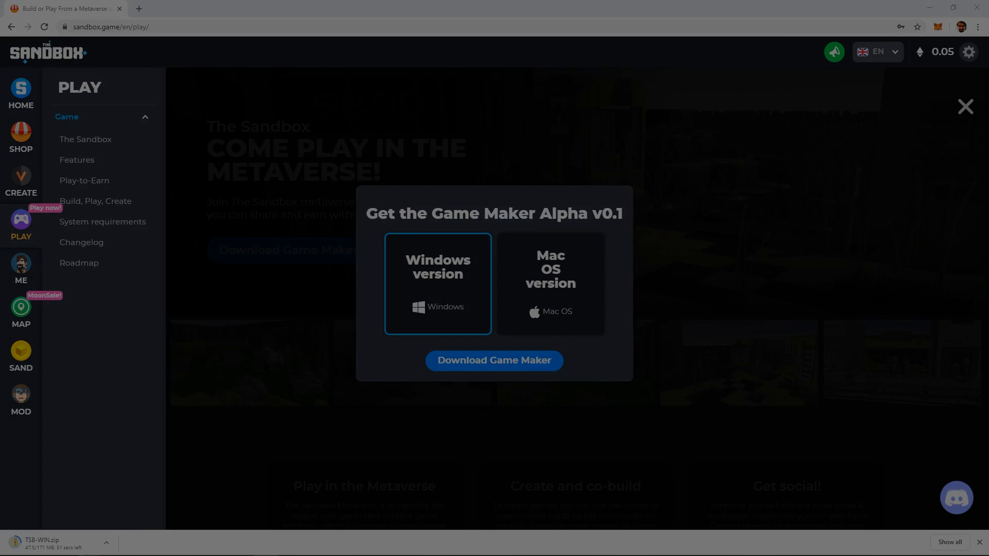
Step: Log in to Game Maker with the prefilled name and password
click(495, 360)
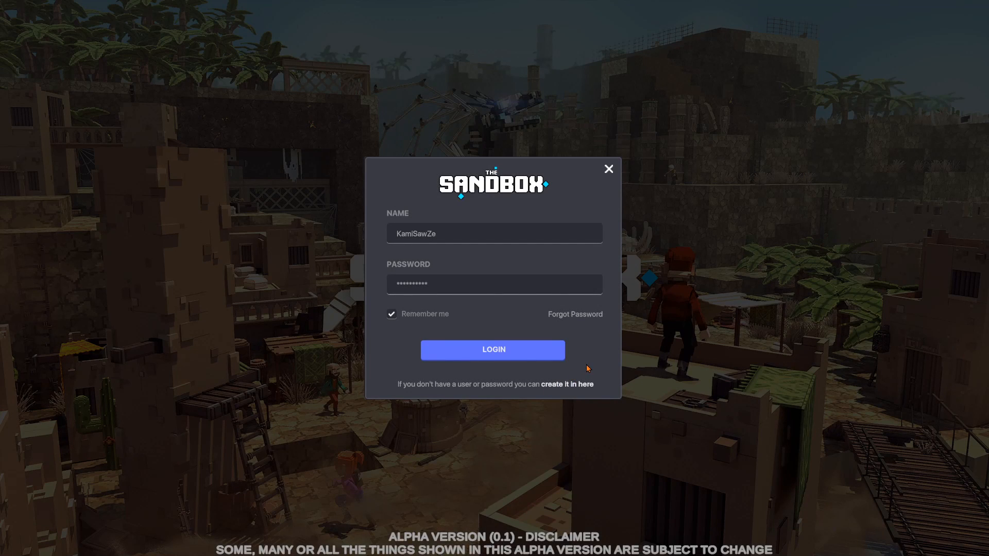
mouse_move(578, 369)
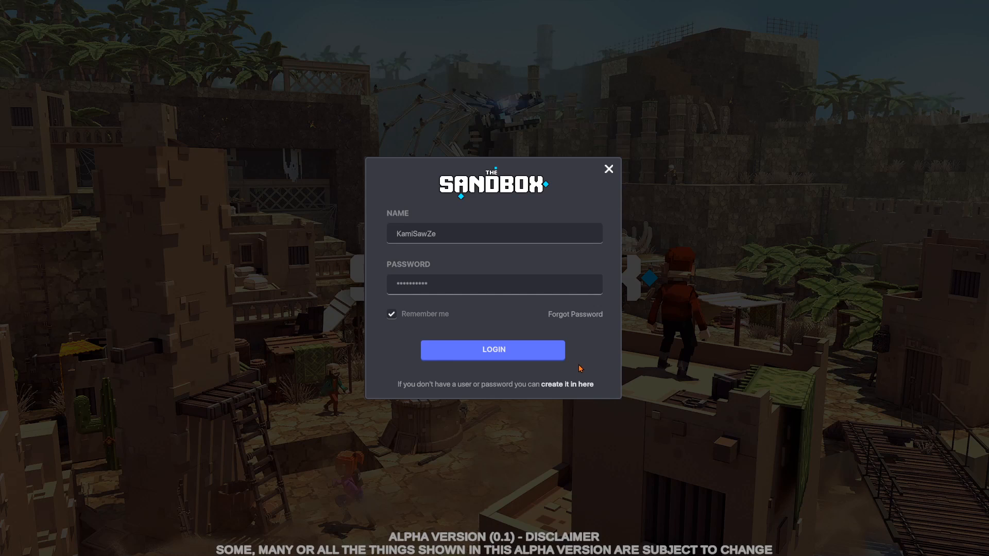
click(493, 350)
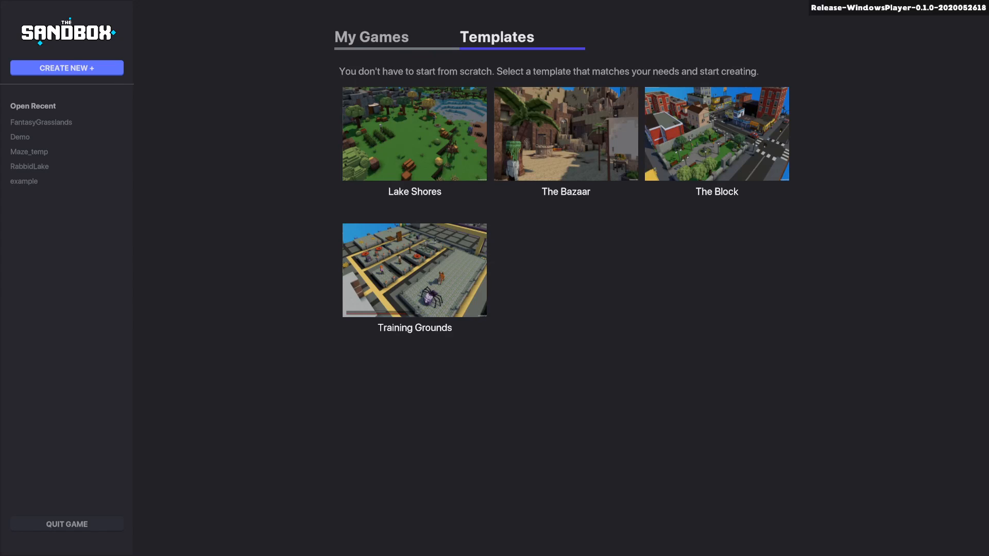
mouse_move(824, 384)
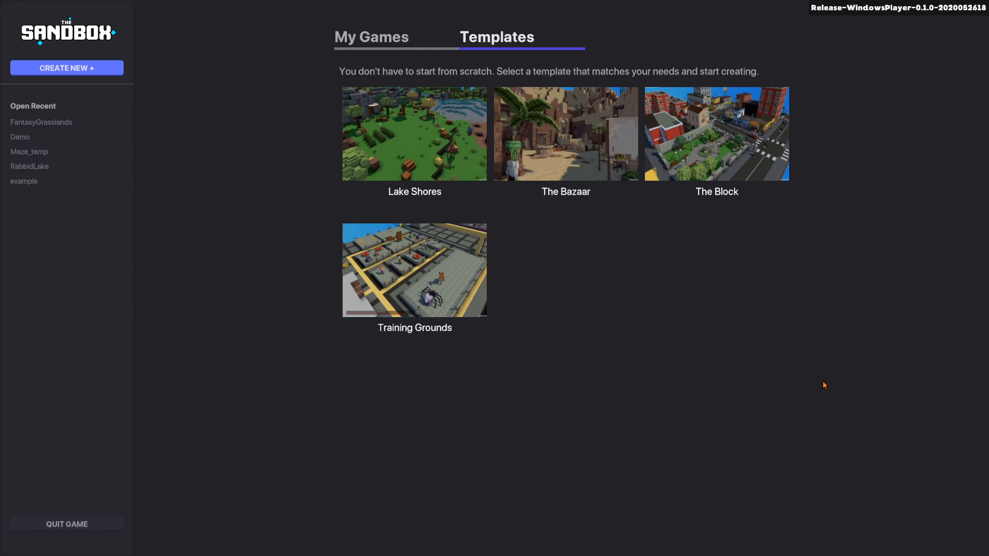
Step: Create a TrainingGrounds map from the Training Grounds template
click(414, 133)
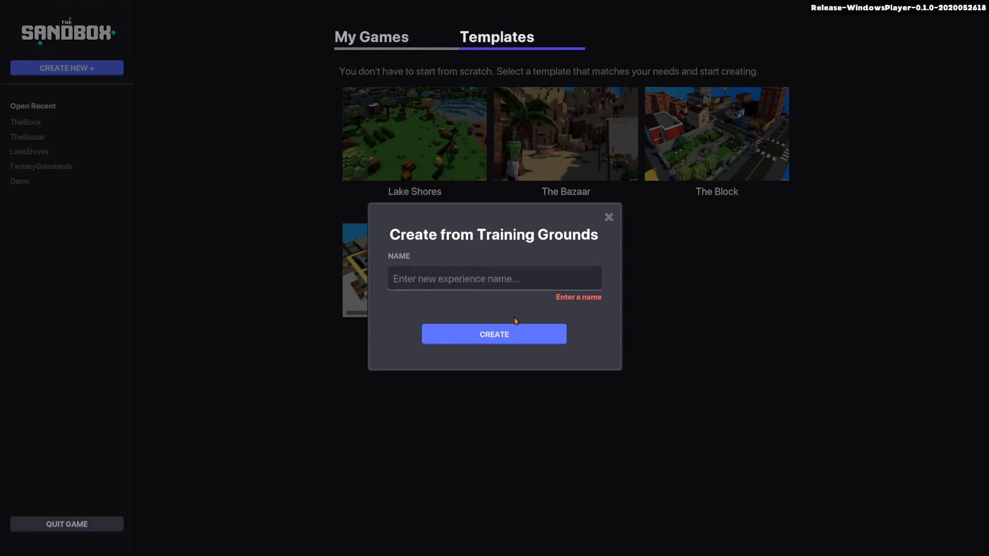
text(Training)
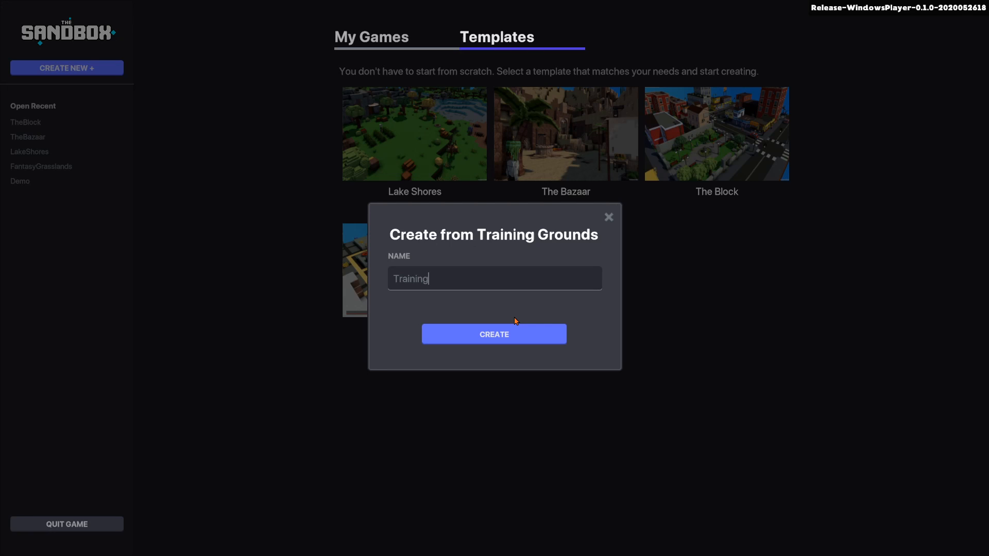
text(Grounds)
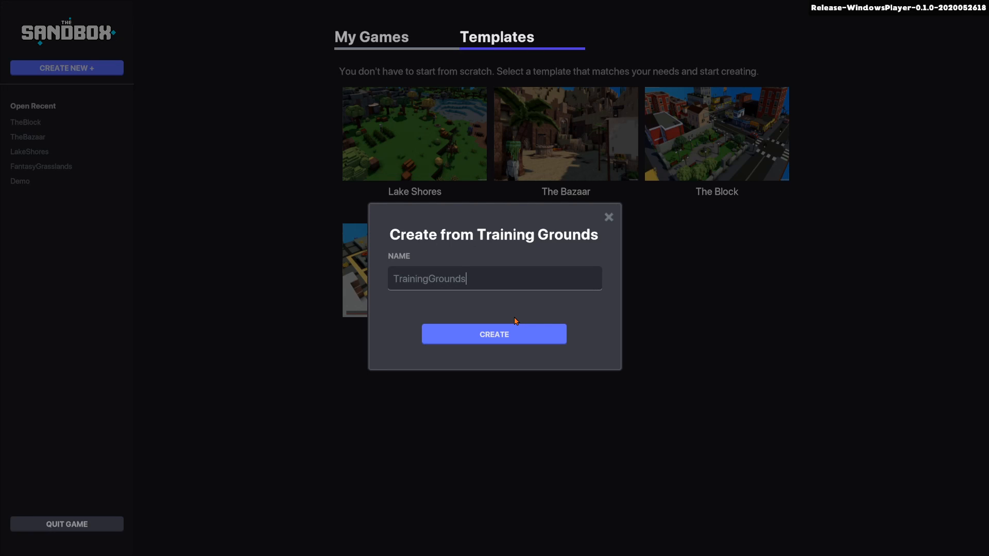
mouse_move(493, 334)
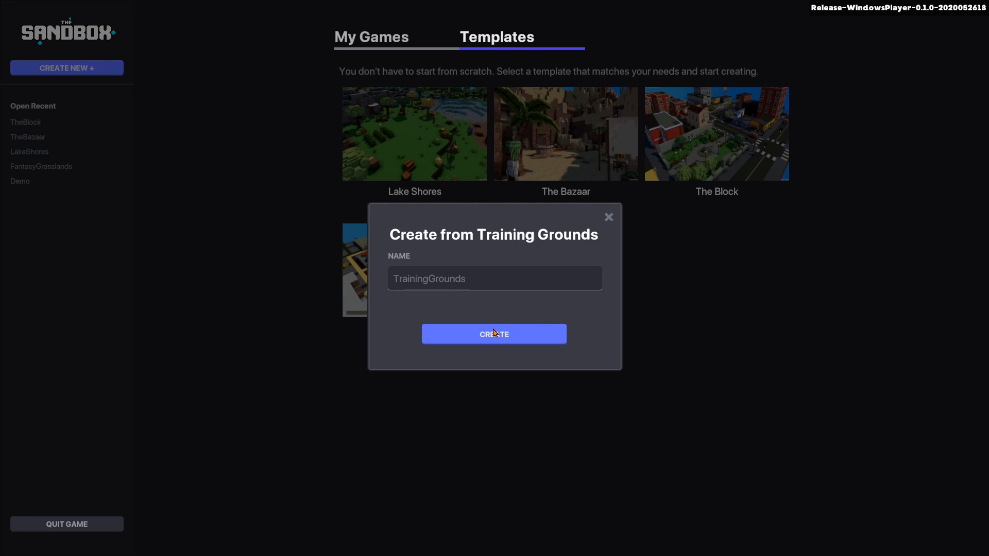
click(493, 334)
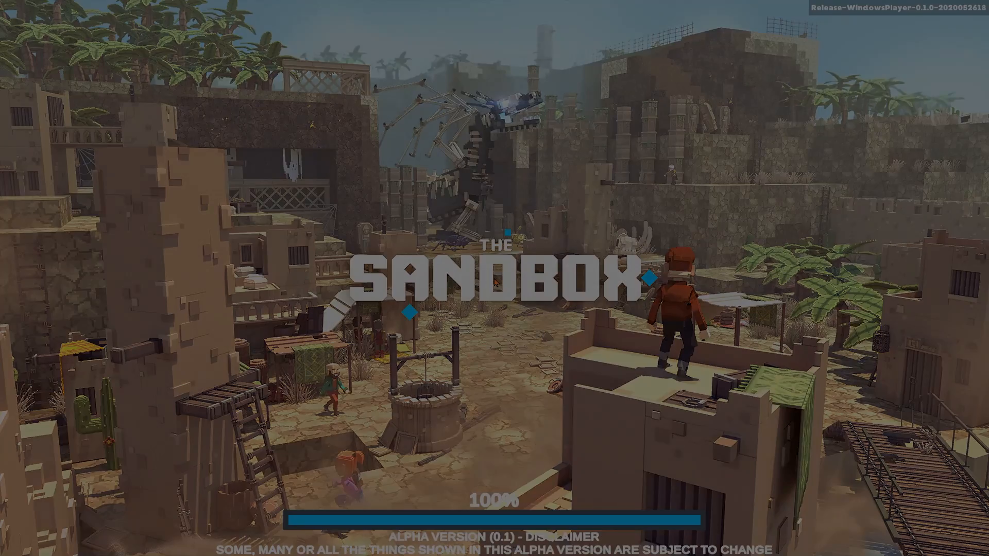
Step: Generate a new DemoWorld experience with the default theme and 1x1 land
click(66, 68)
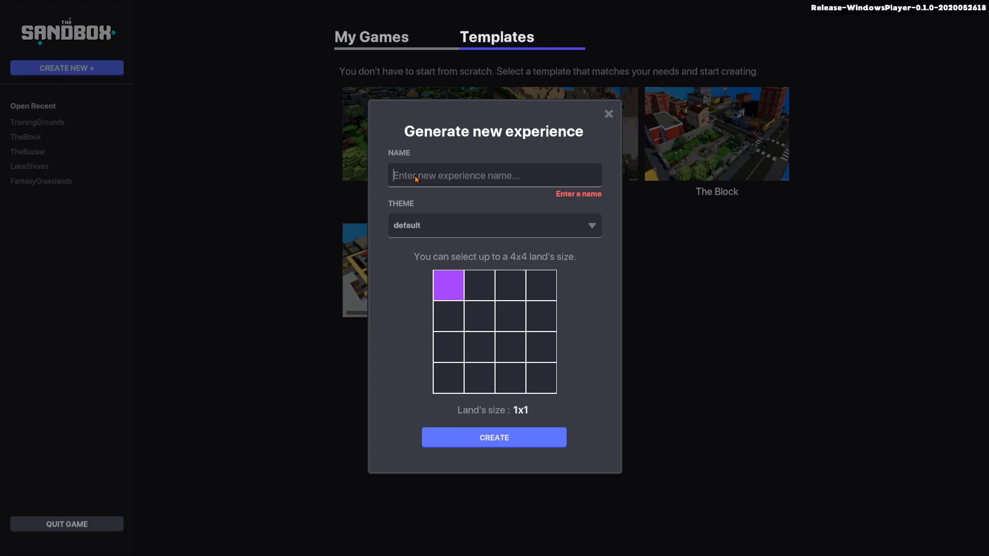
click(493, 226)
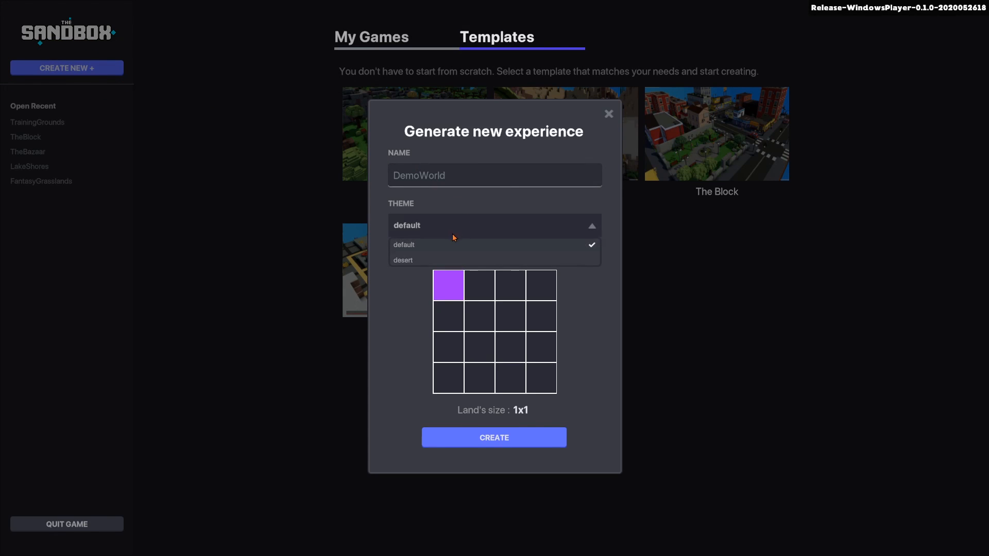
mouse_move(421, 252)
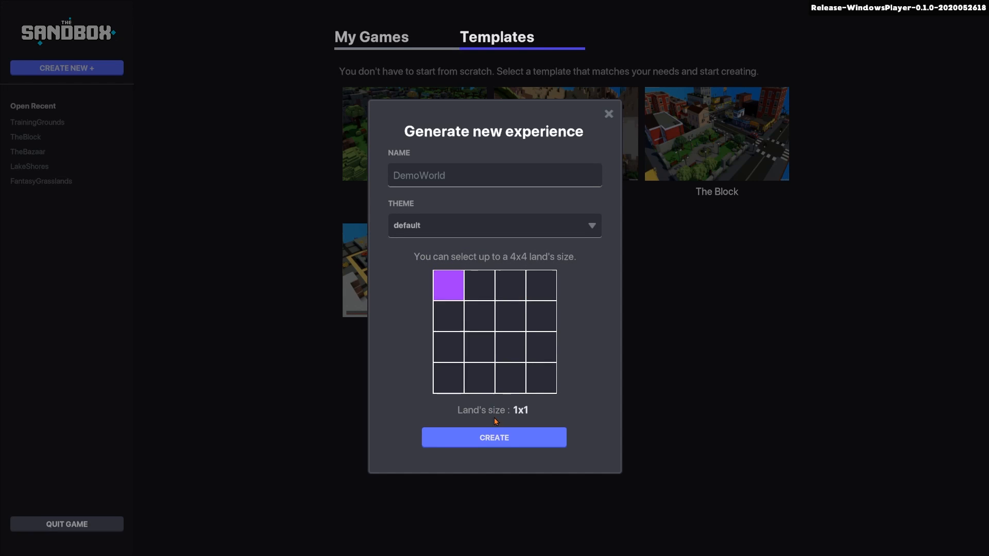
click(493, 437)
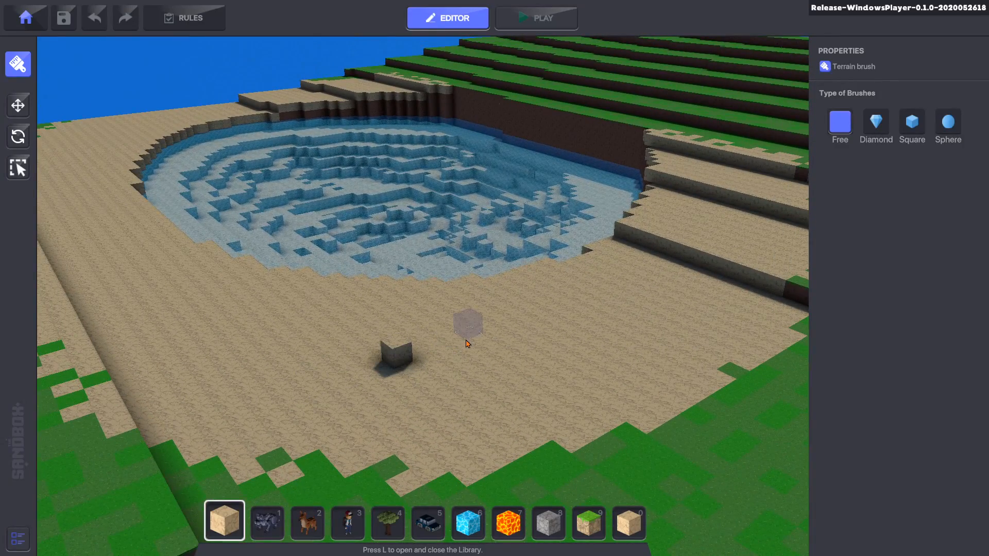
mouse_move(651, 338)
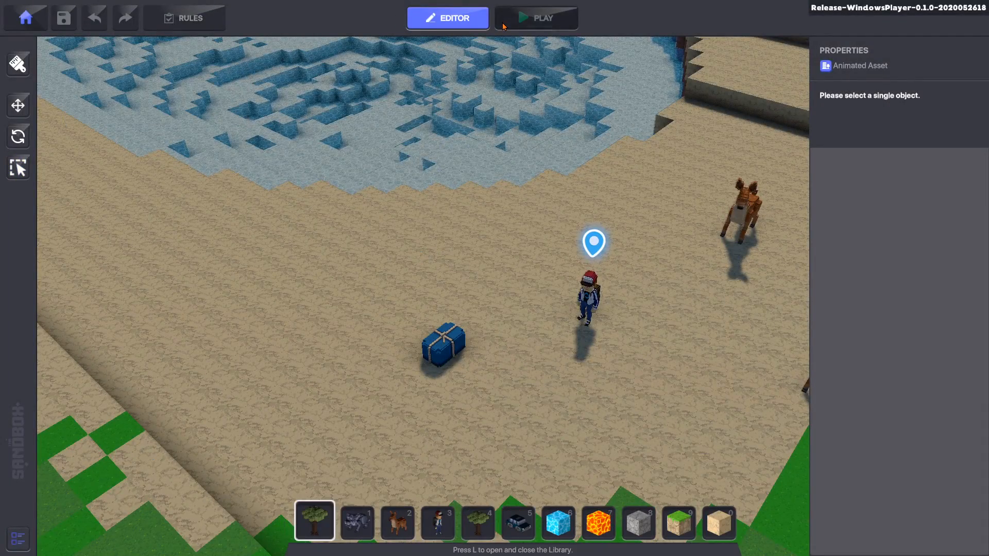
Step: Play DemoWorld, walk the character among the deer, and return to the editor
click(536, 17)
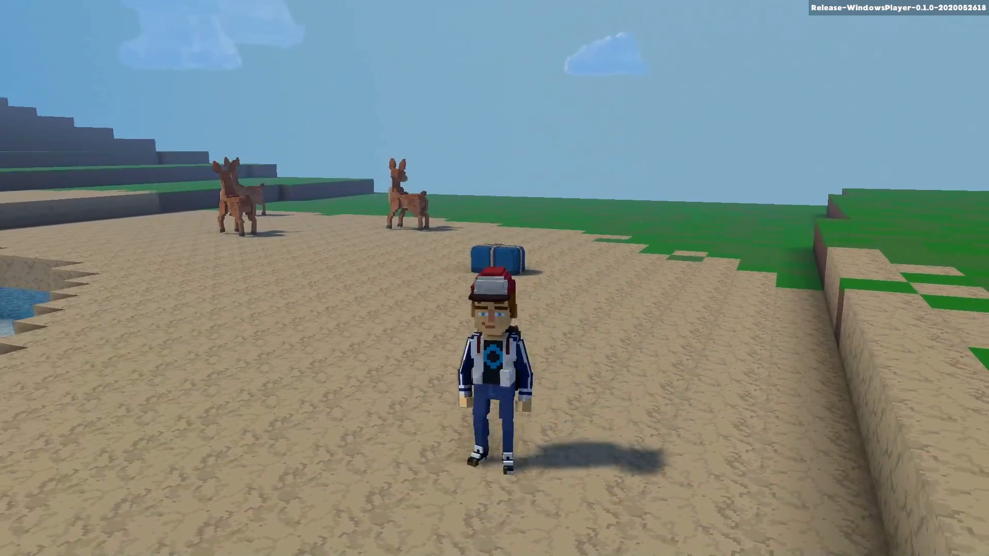
key(w)
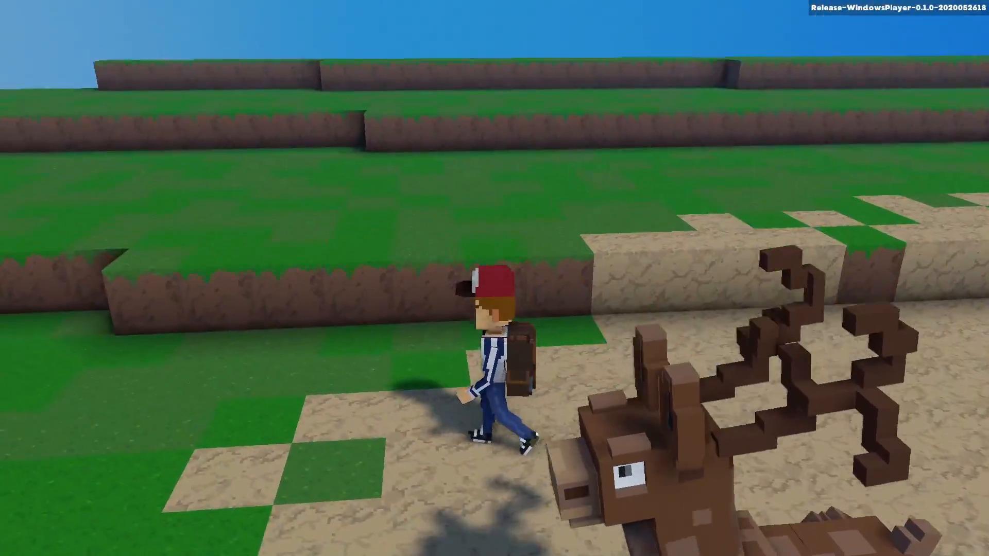
click(448, 18)
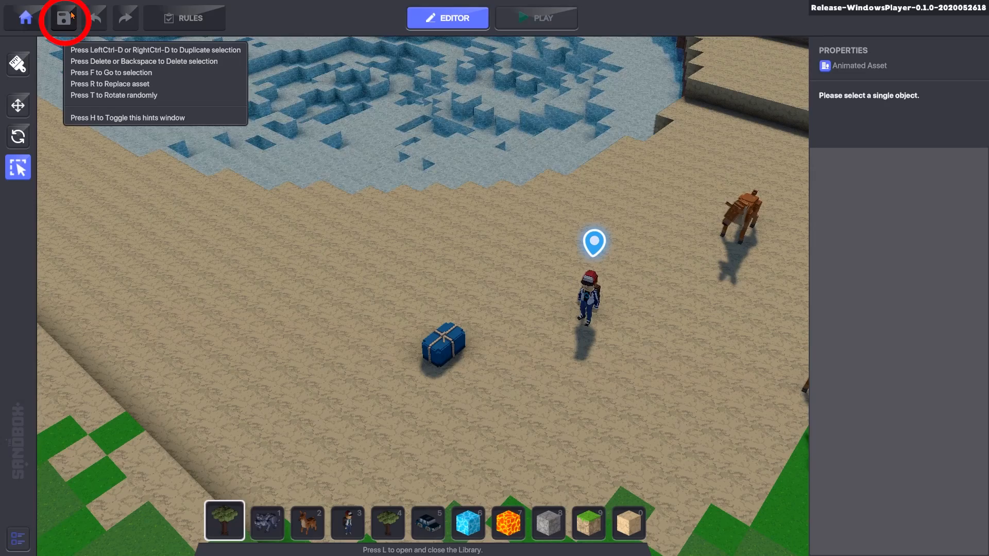
Step: Save DemoWorld, acknowledge the Saved dialog, and go back to the main menu
click(63, 18)
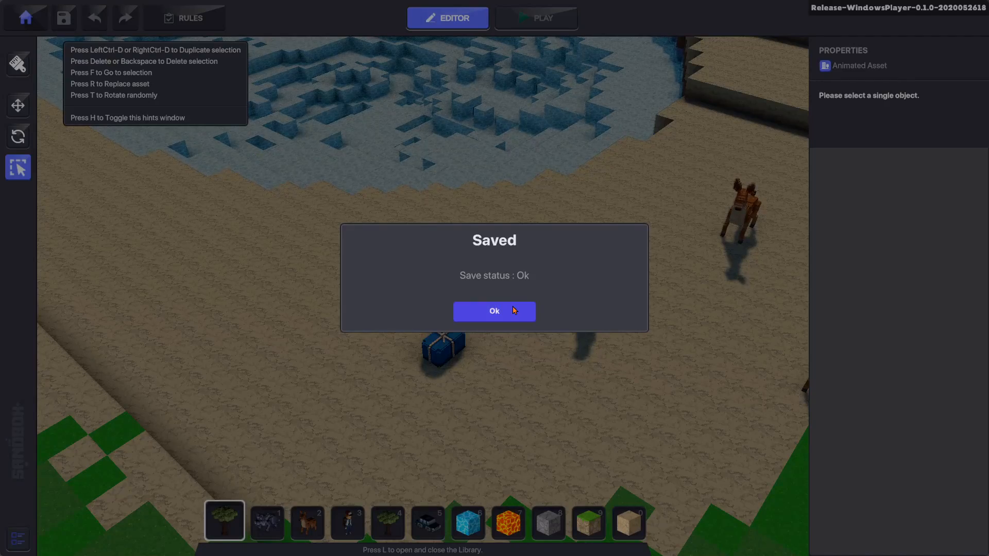
click(494, 311)
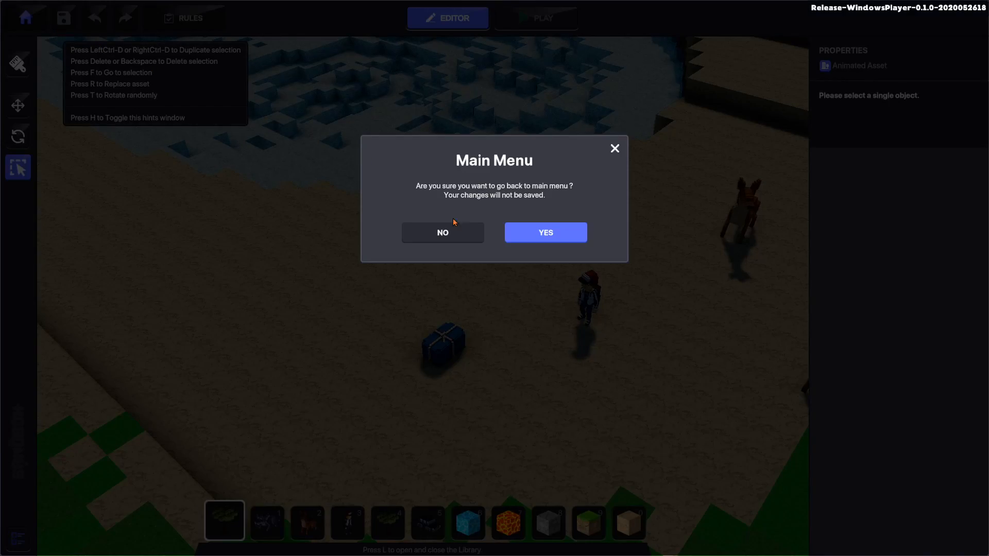
click(544, 232)
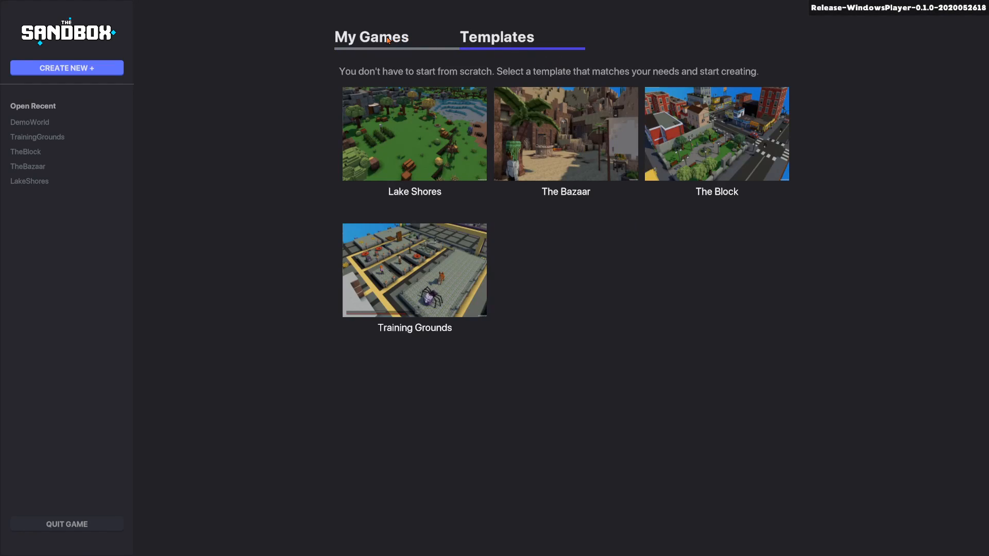
Step: View DemoWorld under My Games, then quit the Game Maker
click(371, 37)
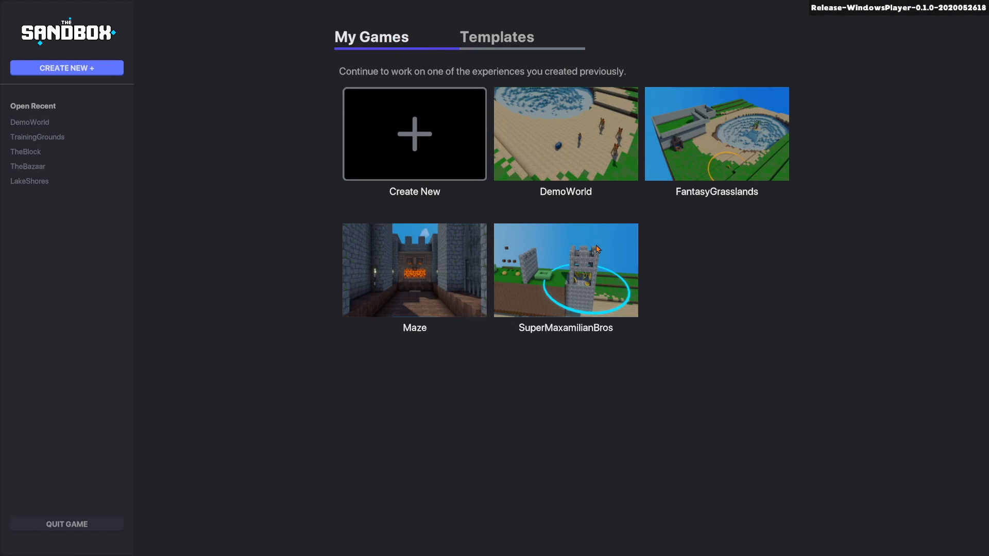
mouse_move(51, 120)
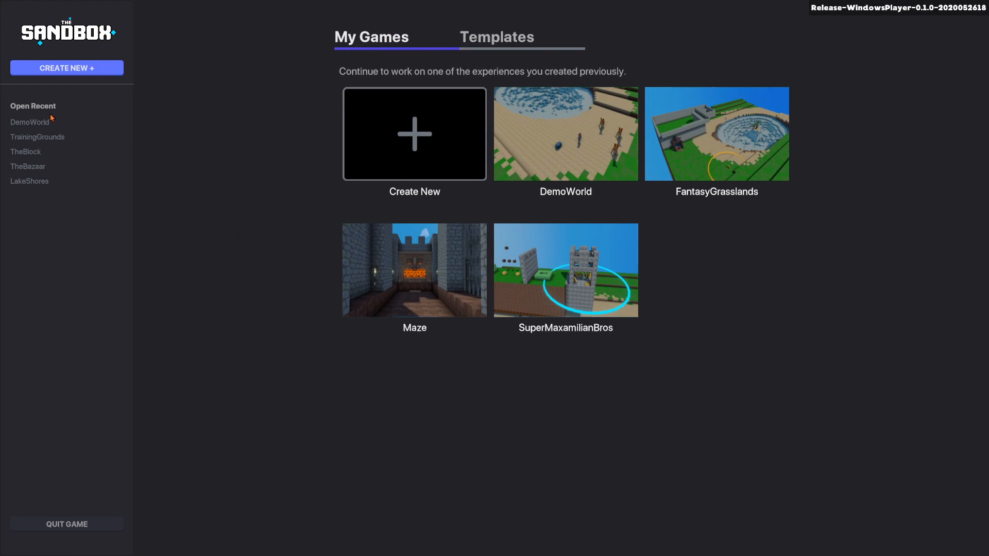
mouse_move(149, 205)
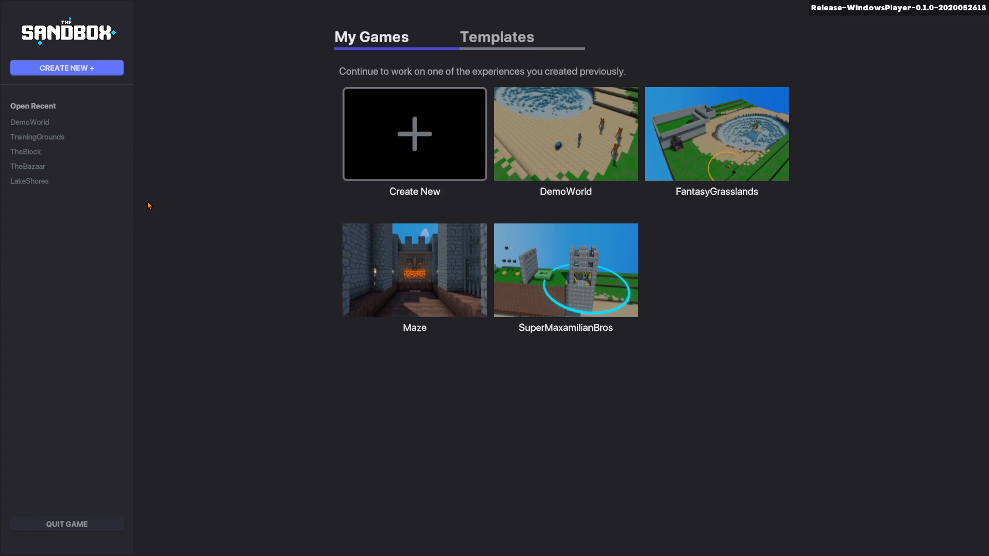
click(66, 524)
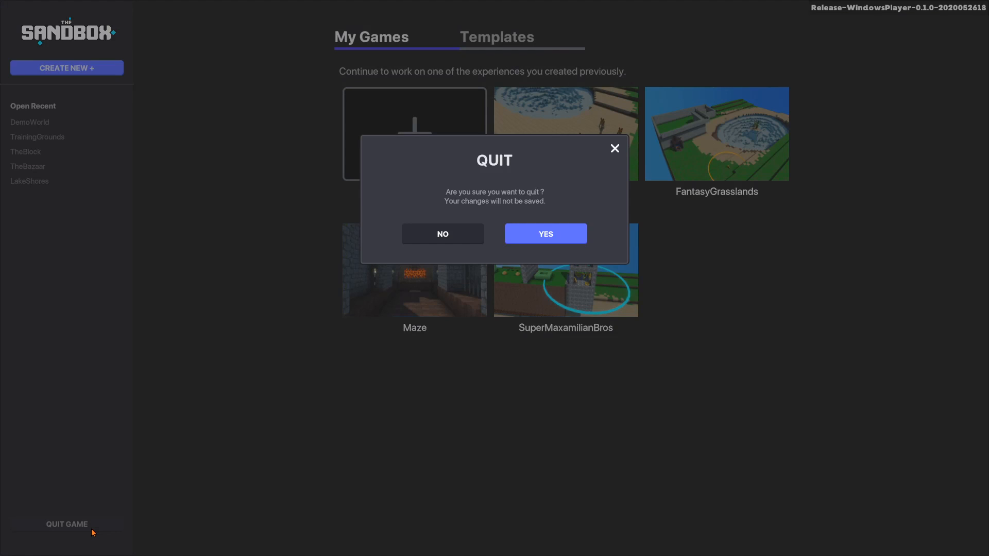
click(544, 234)
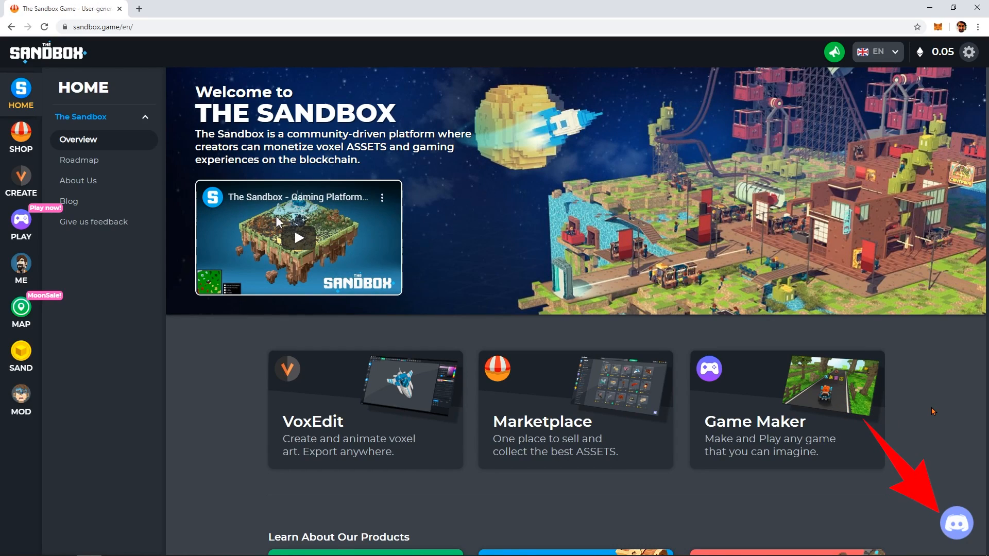
Step: Open the Sandbox community Discord invite in a new tab
click(956, 523)
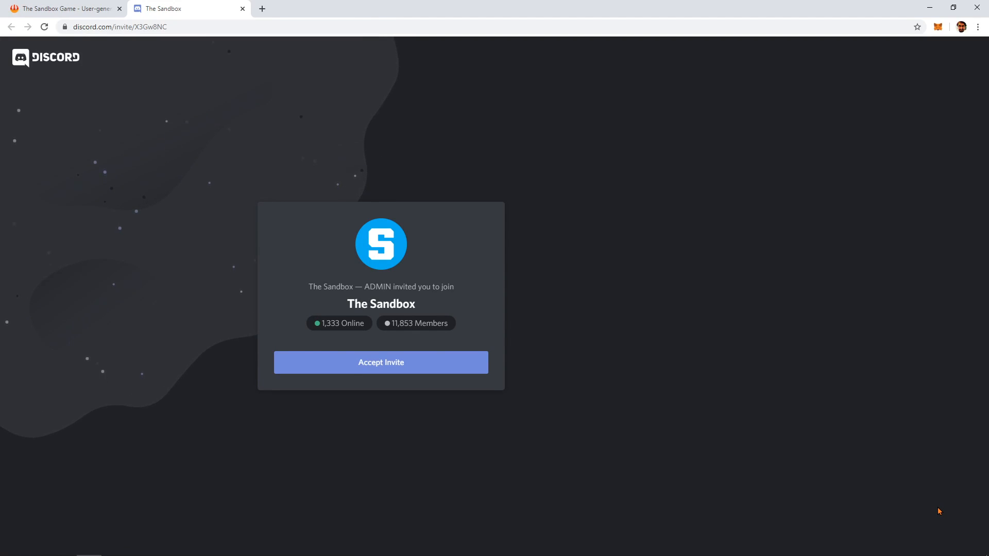